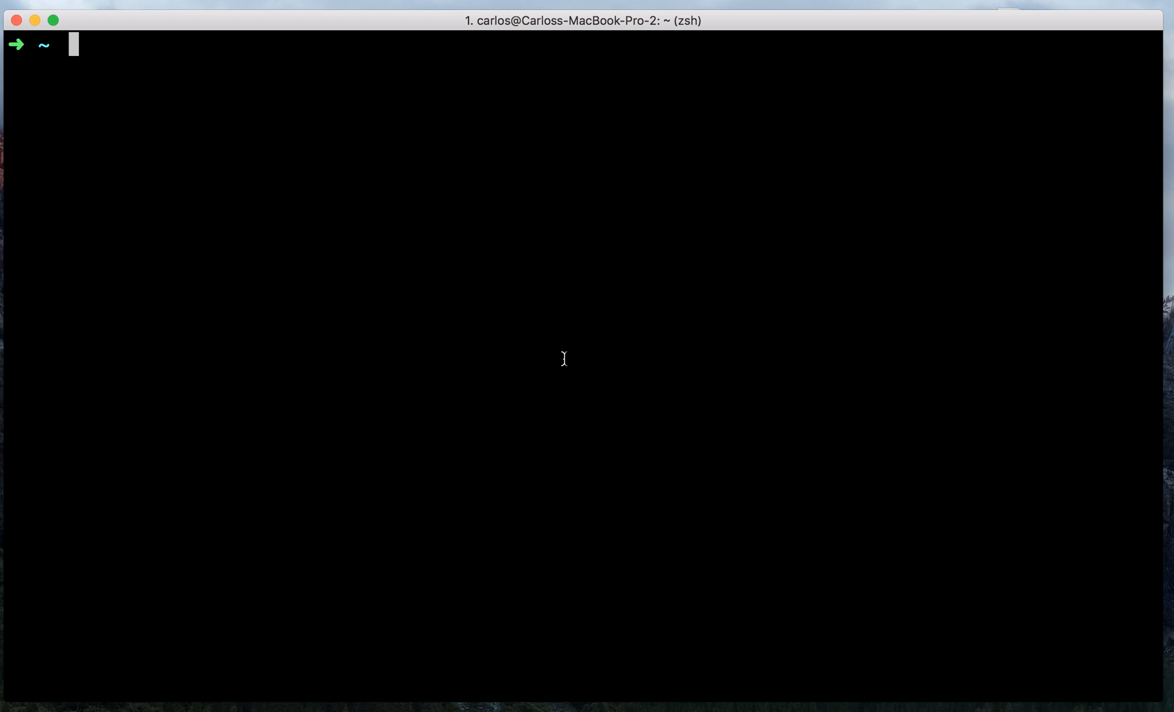
Run `open ~/.bash_pr...` to try opening .bash_profile from the home folder.
{"action": "type", "text": "open"}
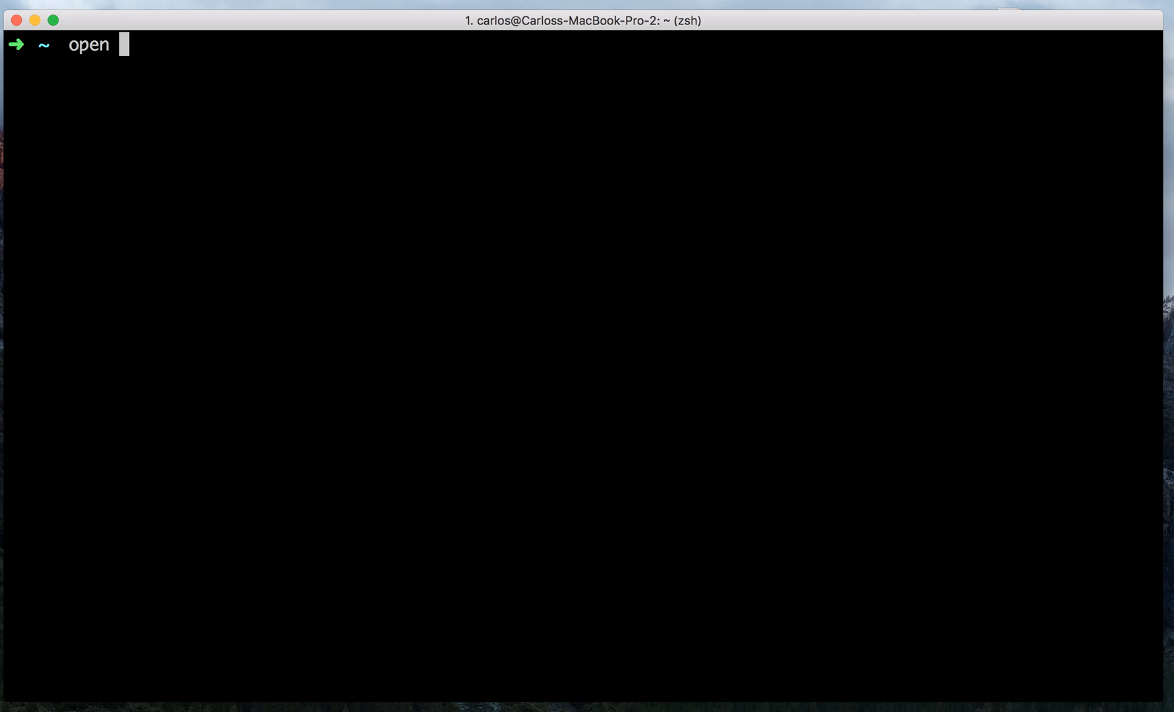
{"action": "type", "text": "~"}
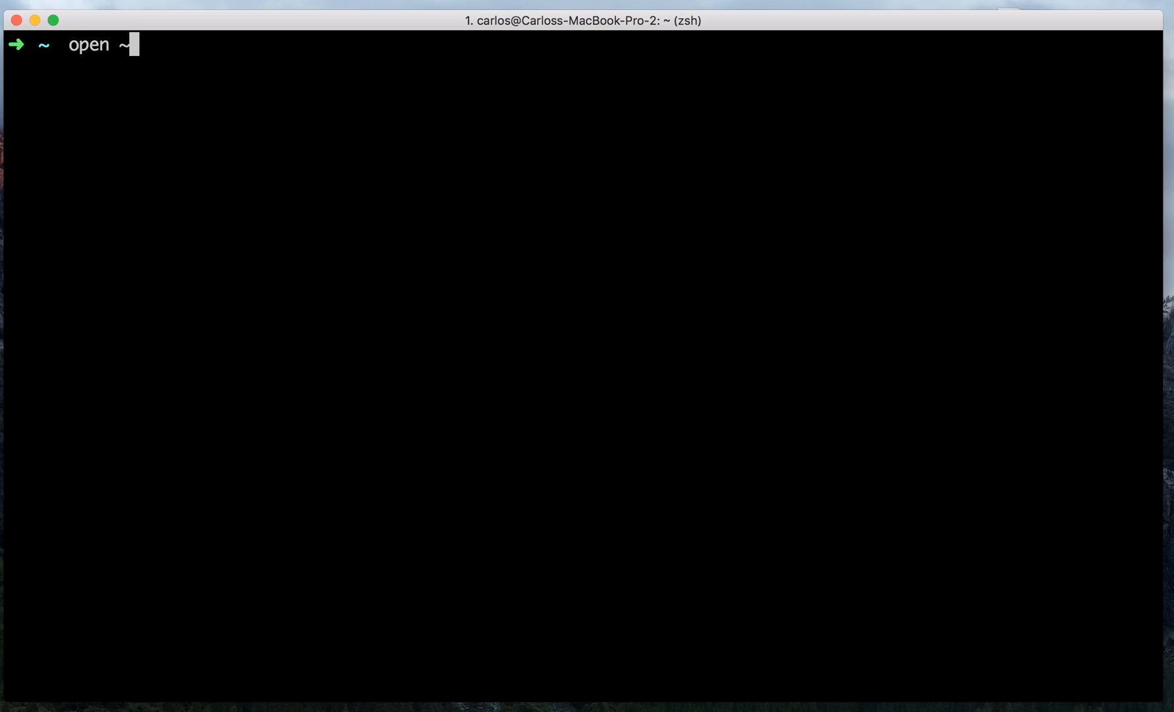
{"action": "type", "text": "/.ba"}
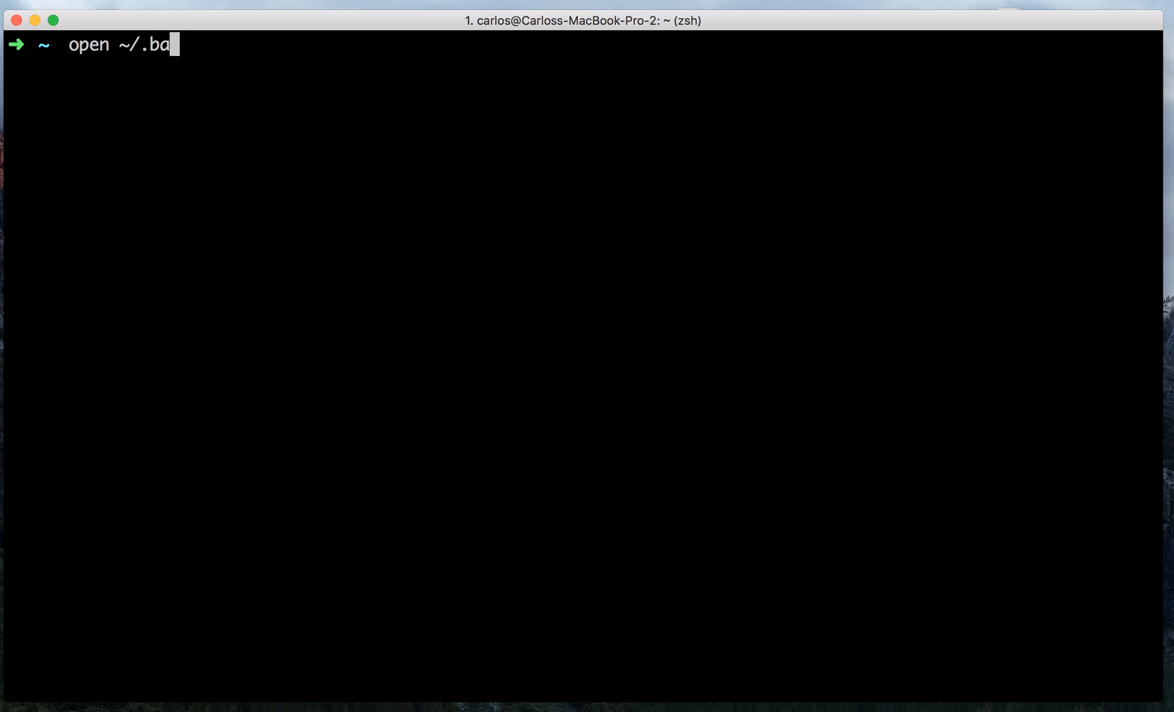
{"action": "type", "text": "sh_profile"}
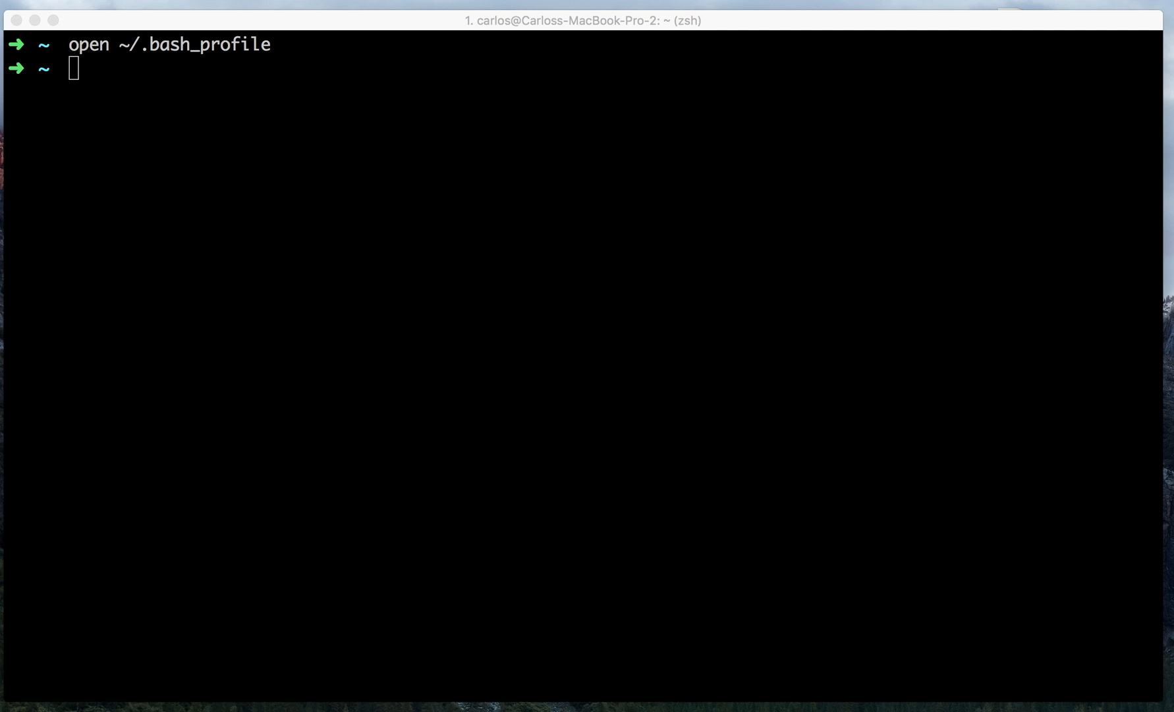
{"action": "key", "text": "Return"}
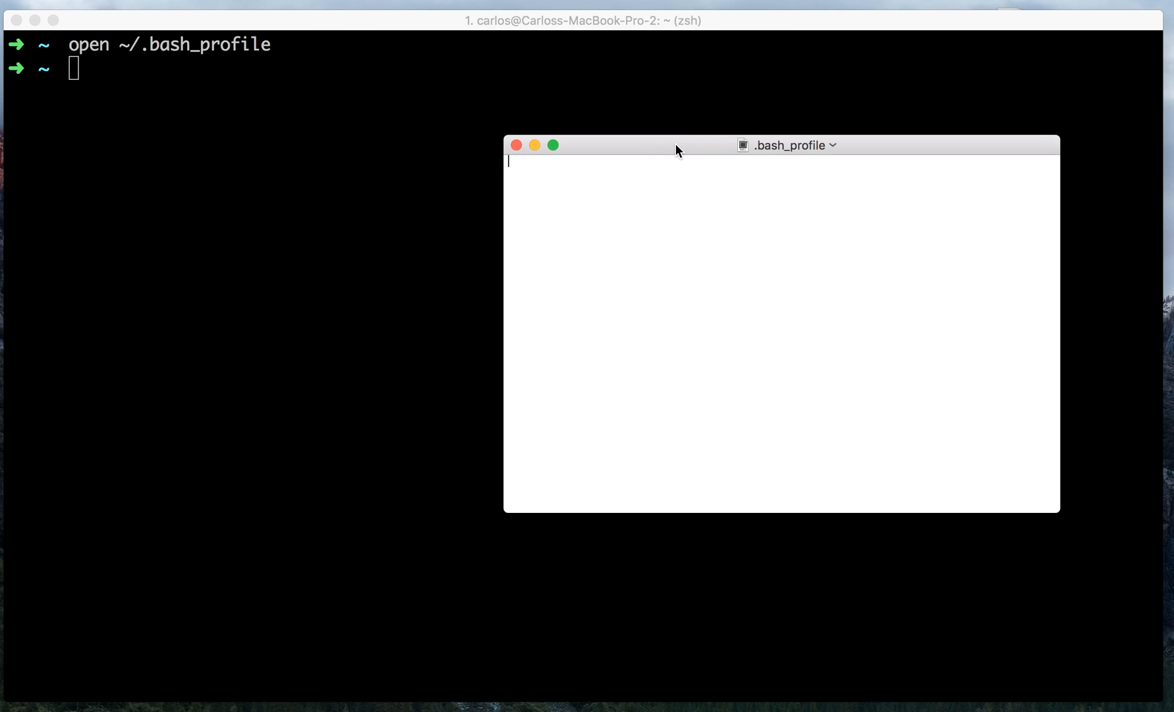
{"action": "mouse_move", "coordinate": [537, 150]}
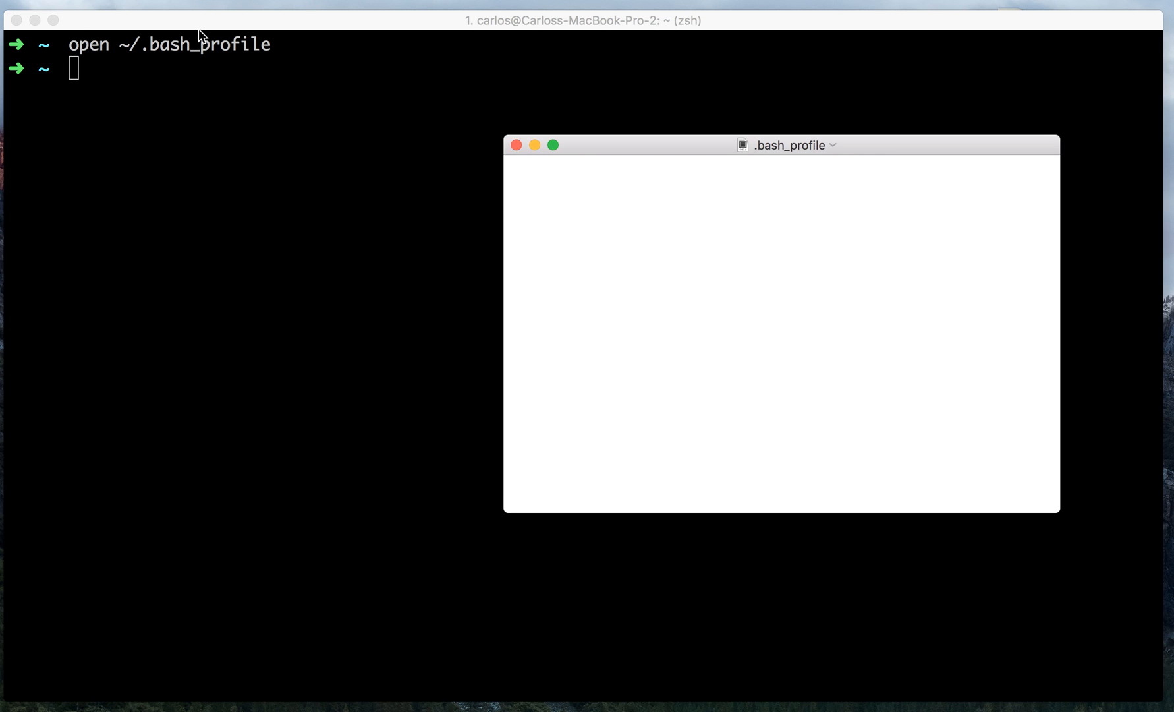
{"action": "mouse_move", "coordinate": [540, 157]}
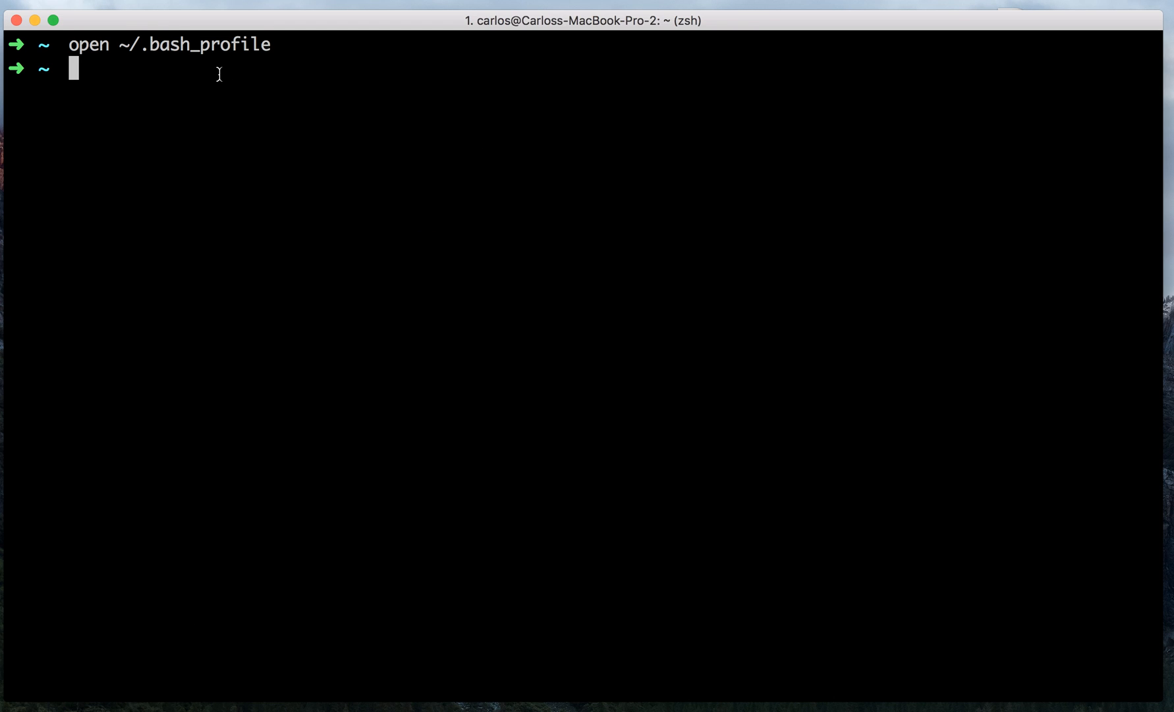
Create an empty ~/.bash_profile with `touch ~/.bash_profile`.
{"action": "type", "text": "touch"}
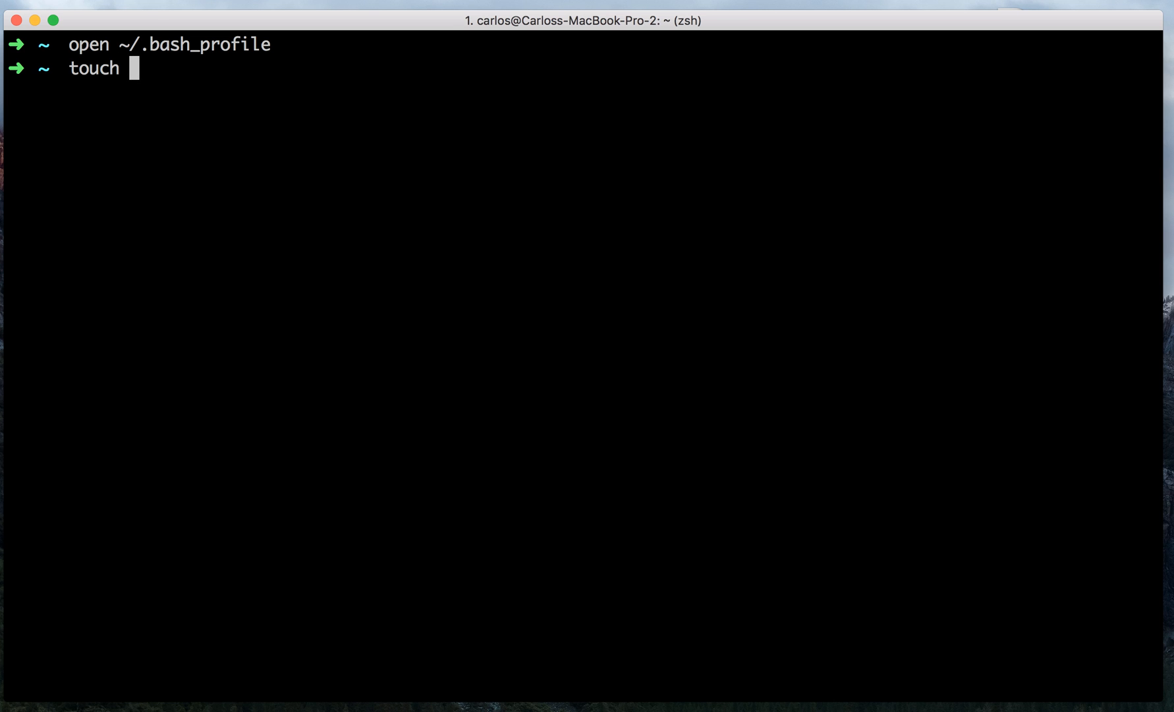
{"action": "type", "text": "~/"}
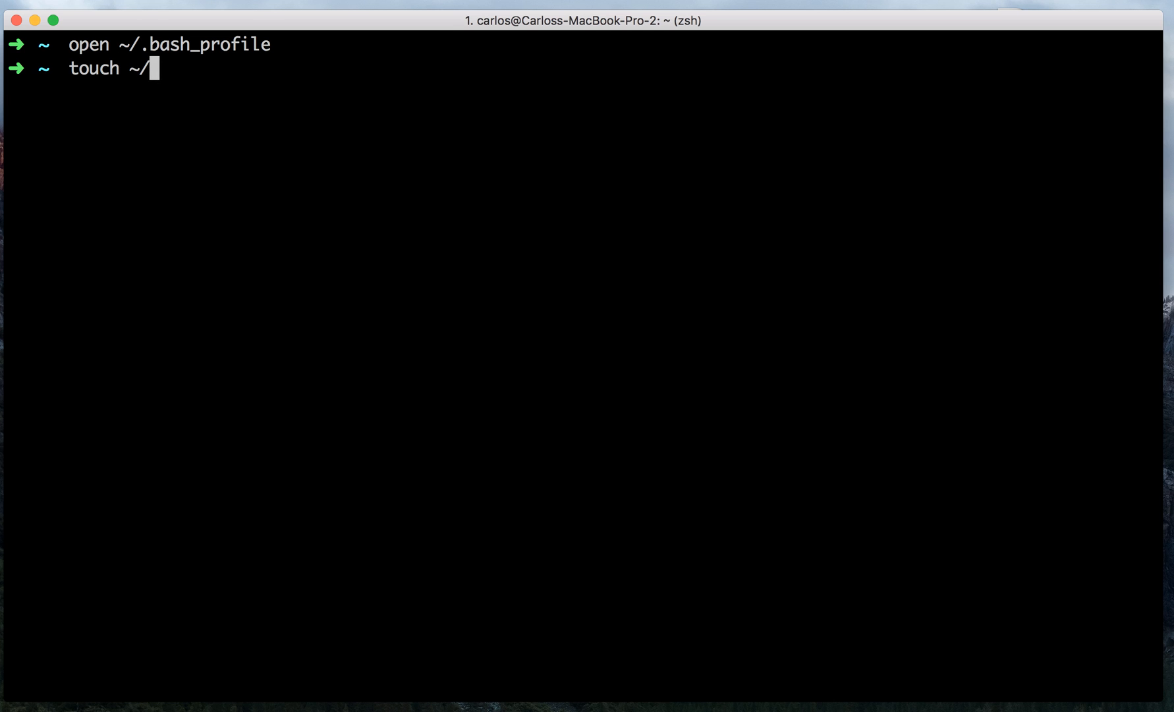
{"action": "type", "text": ".bash_"}
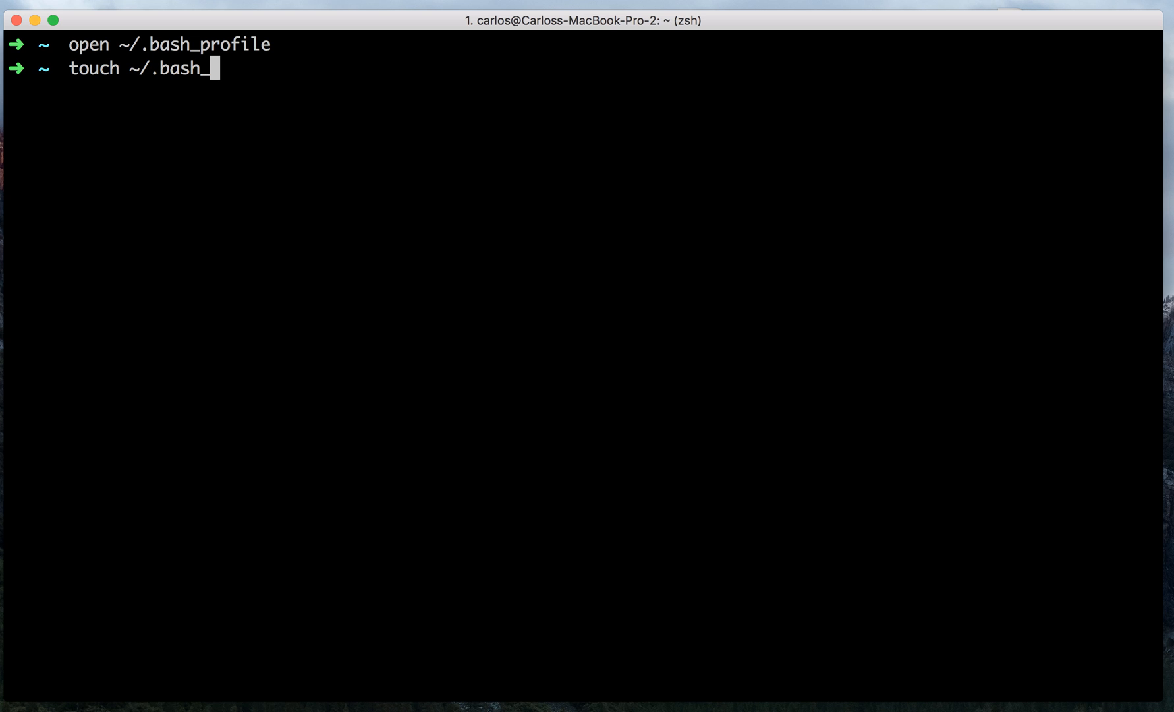
{"action": "type", "text": "profile"}
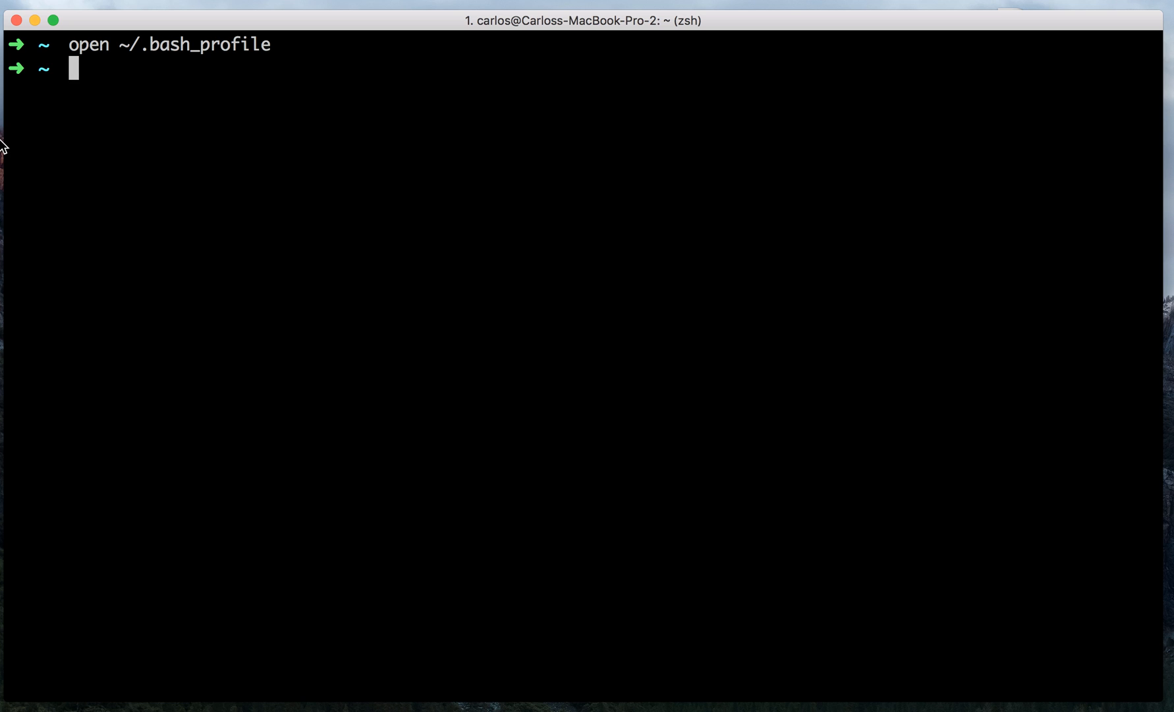
{"action": "mouse_move", "coordinate": [193, 257]}
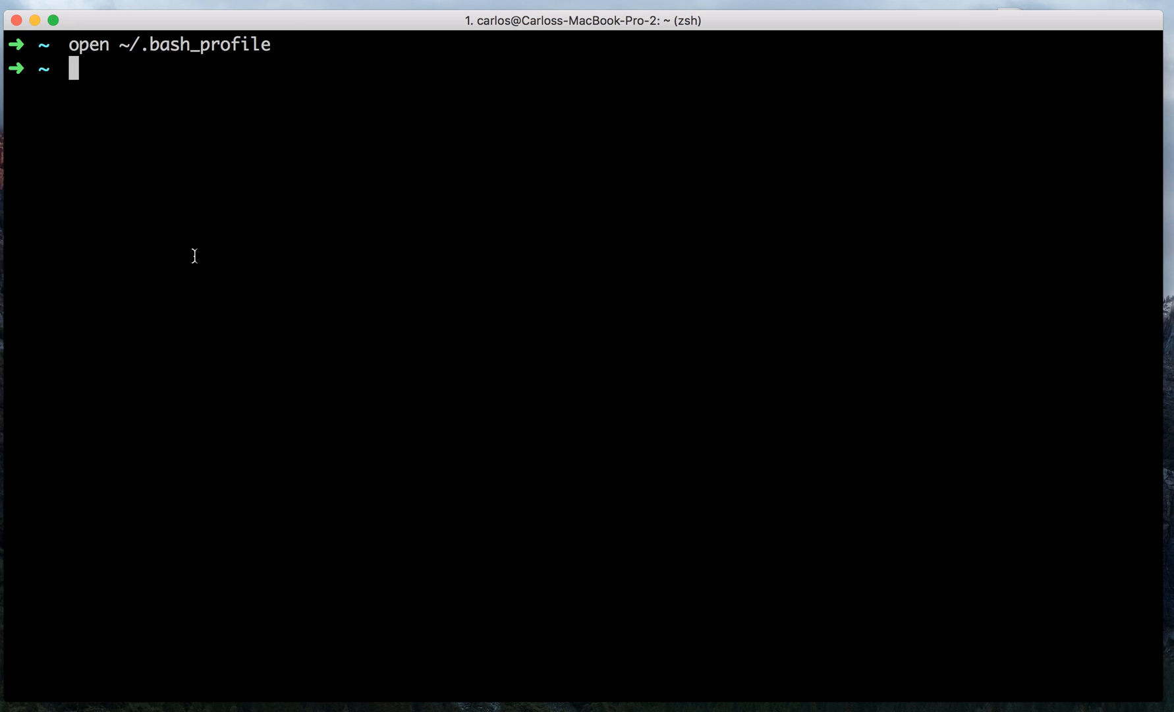
Enter `open ~/.zshrc` to bring up the zsh configuration file in TextEdit.
{"action": "type", "text": "open"}
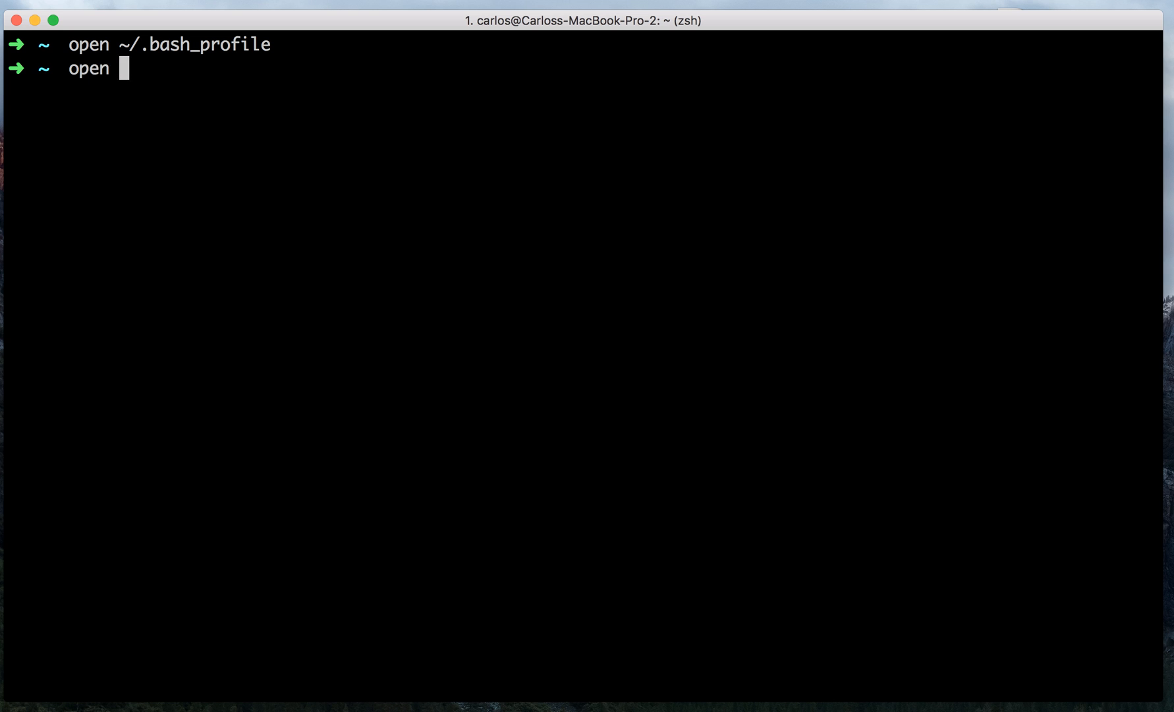
{"action": "type", "text": "~/."}
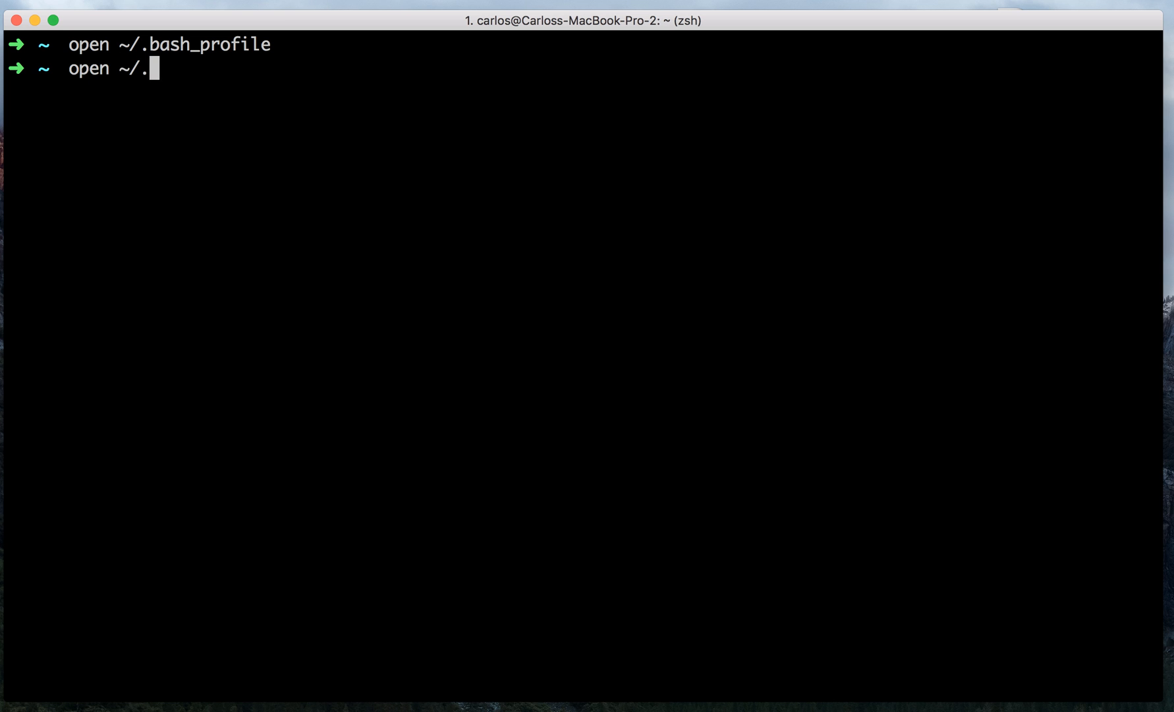
{"action": "type", "text": "z"}
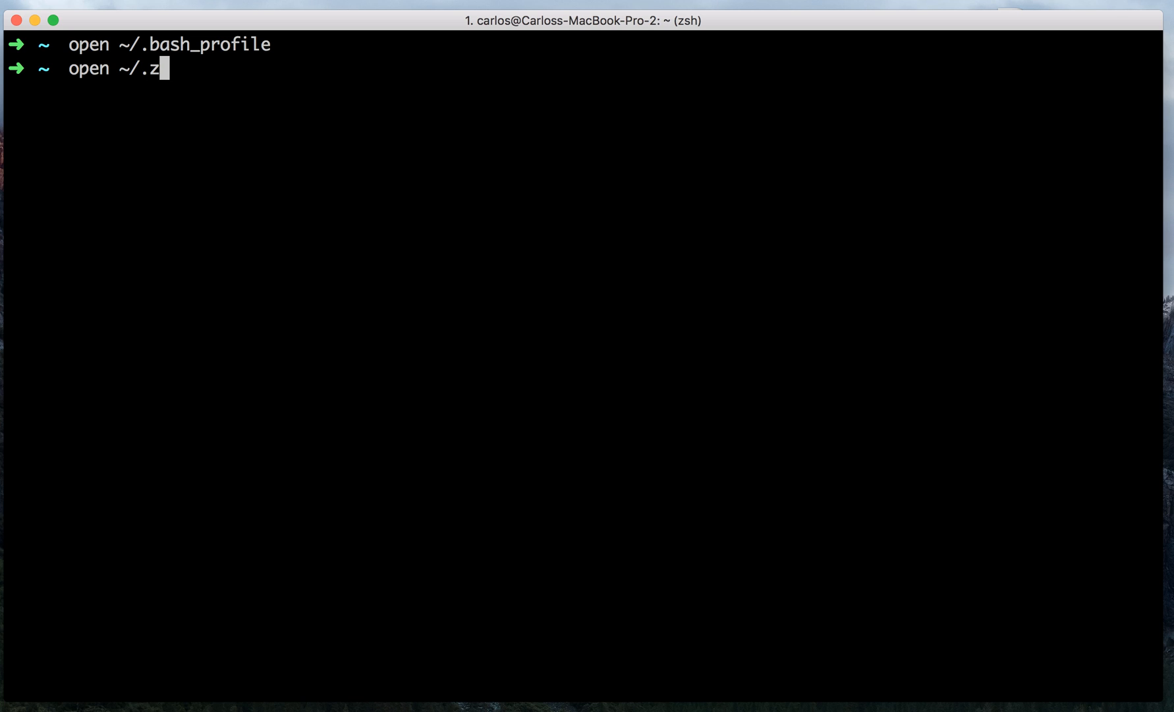
{"action": "type", "text": "hrc"}
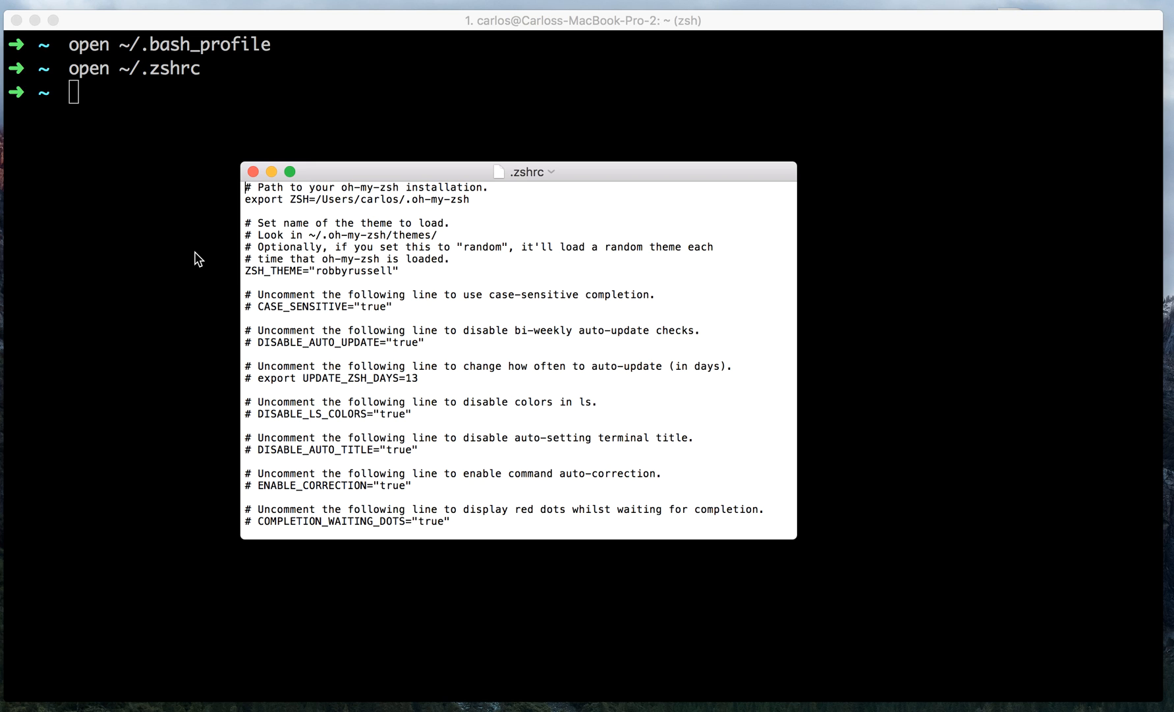
Add `code () { VSCODE_CWD="$PWD" open -n -b "com.microsoft.VSCode" --args $* ;}` under the custom aliases in .zshrc.
{"action": "scroll", "scroll_direction": "down", "scroll_amount": 3}
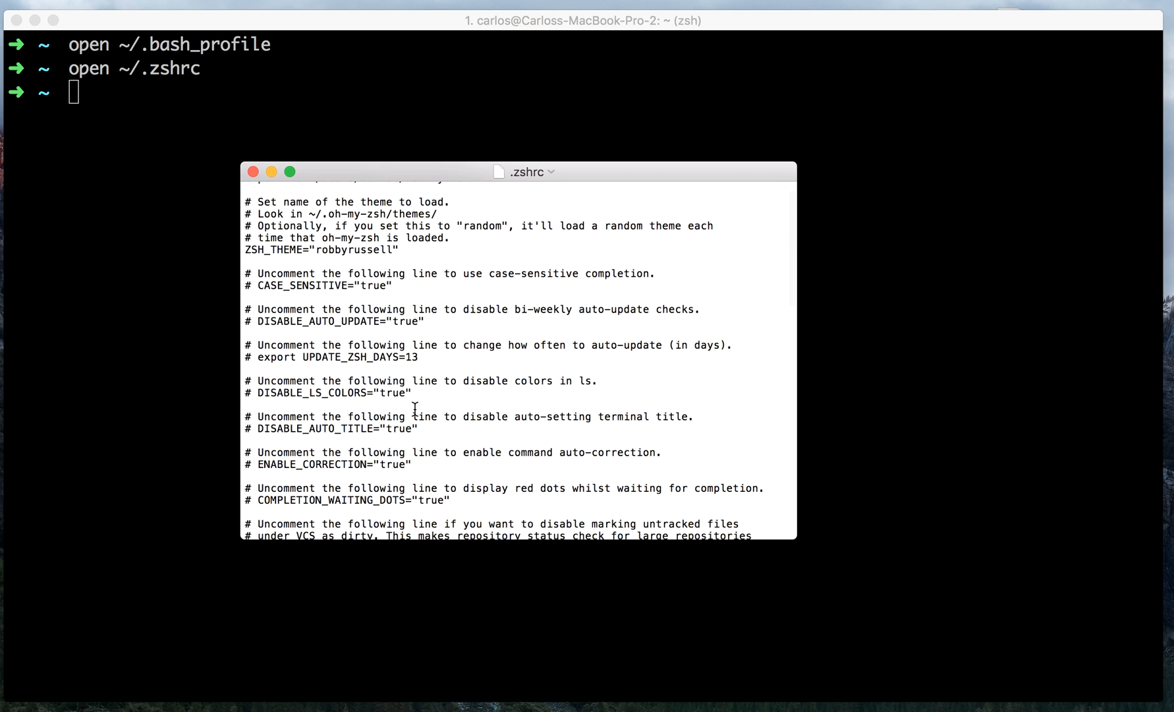
{"action": "scroll", "scroll_direction": "down", "scroll_amount": 3}
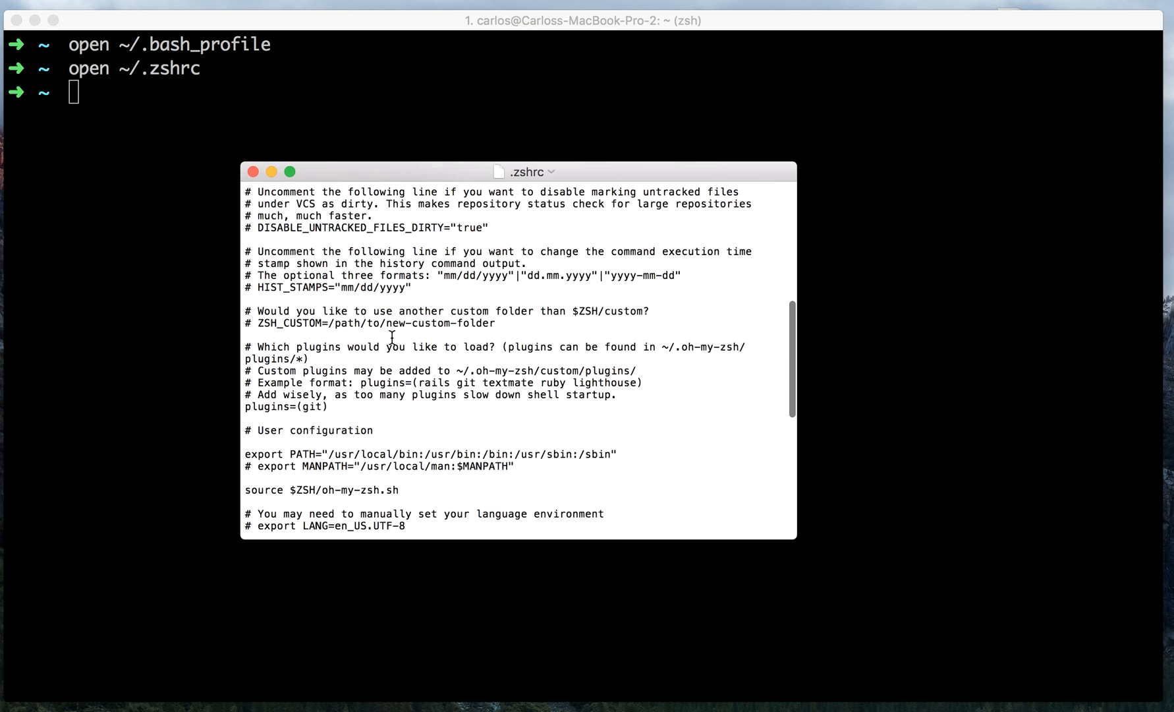
{"action": "scroll", "scroll_direction": "down", "scroll_amount": 3}
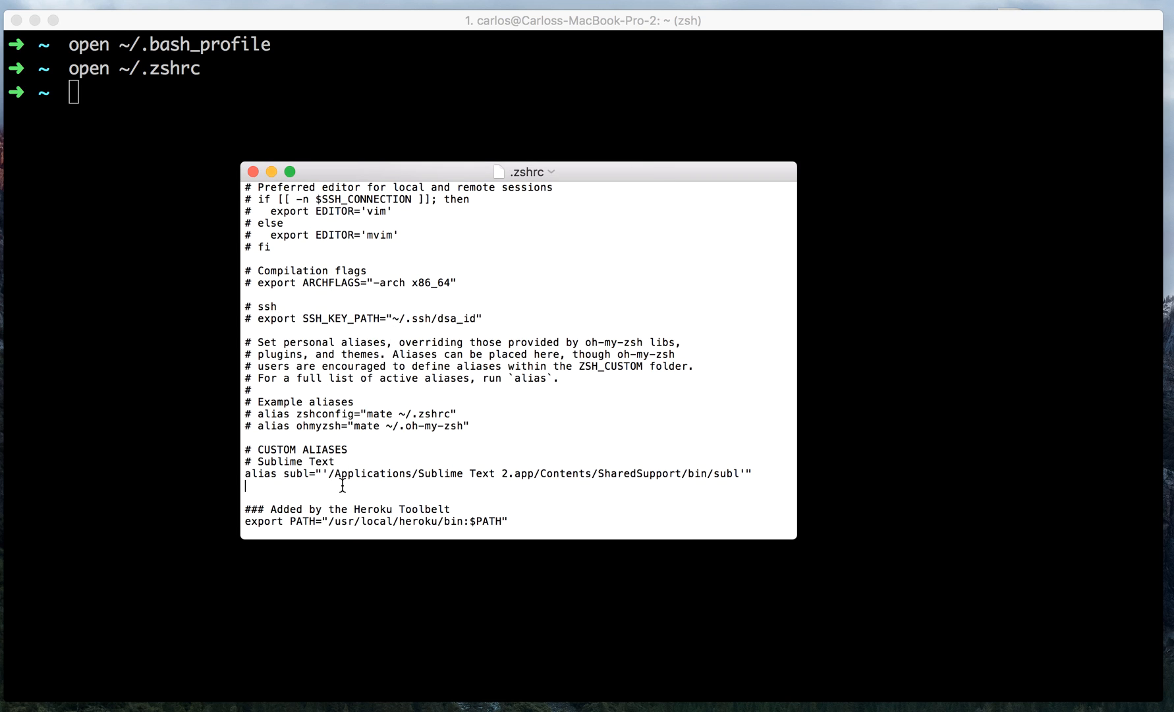
{"action": "type", "text": "code () { VSCODE_CWD=\"$PWD\" open -n -b \"com.microsoft.VSCode\" --args $* ;}"}
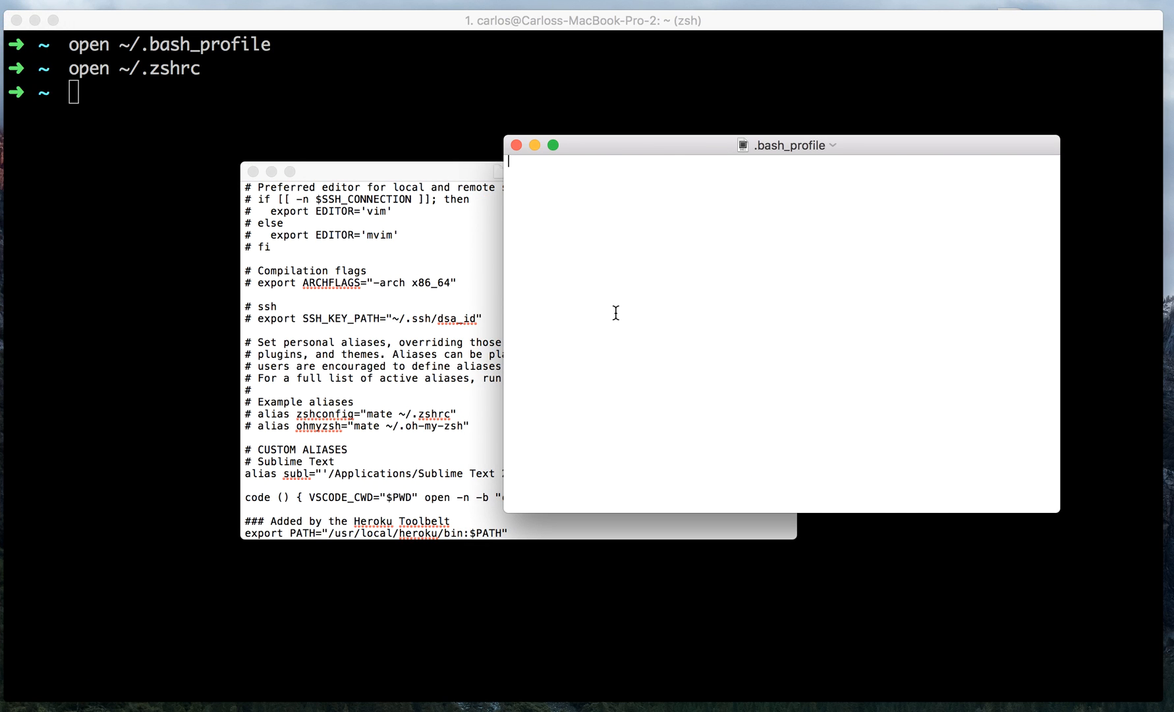
Add the same `code ()` function line to .bash_profile and save it.
{"action": "type", "text": "code () { VSCODE_CWD=\"$PWD\" open -n -b \"com.microsoft.VSCode\" --args $* ;}"}
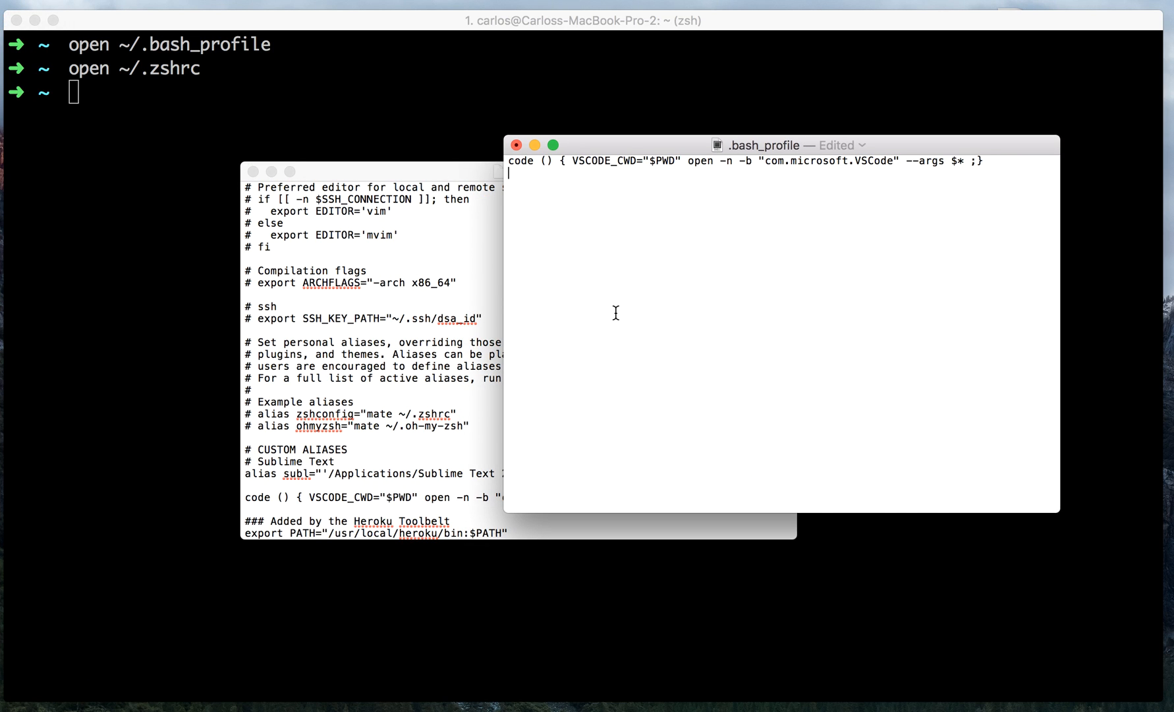
{"action": "key", "text": "cmd+s"}
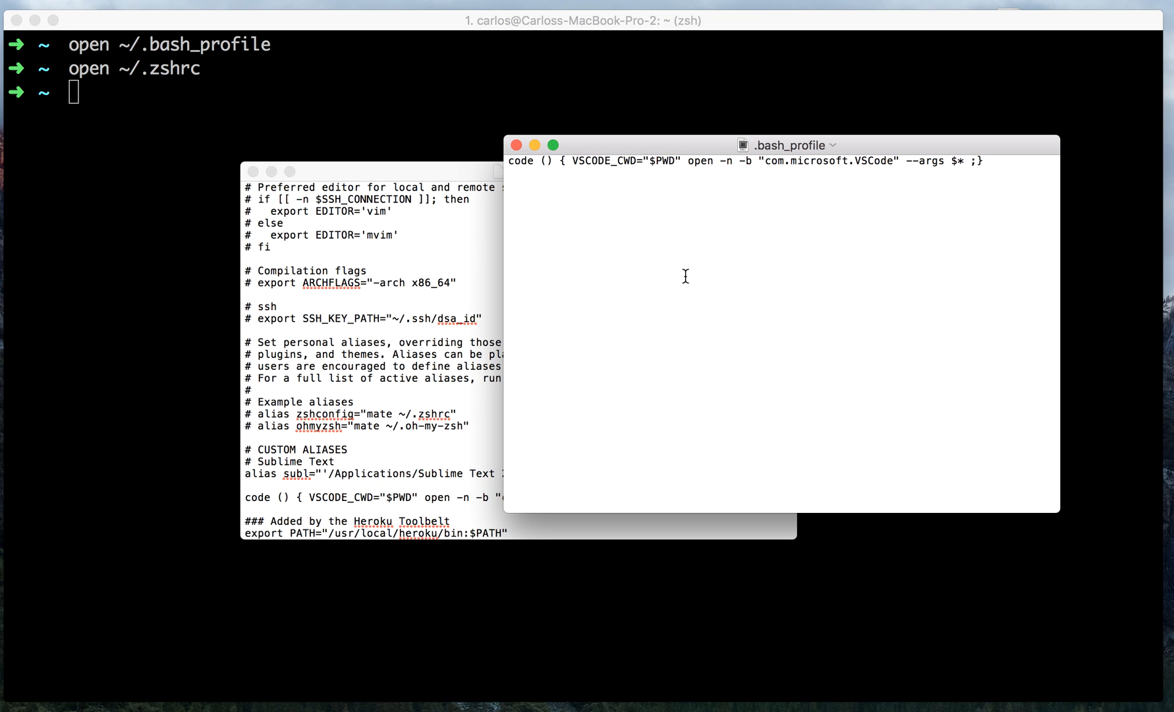
{"action": "mouse_move", "coordinate": [531, 165]}
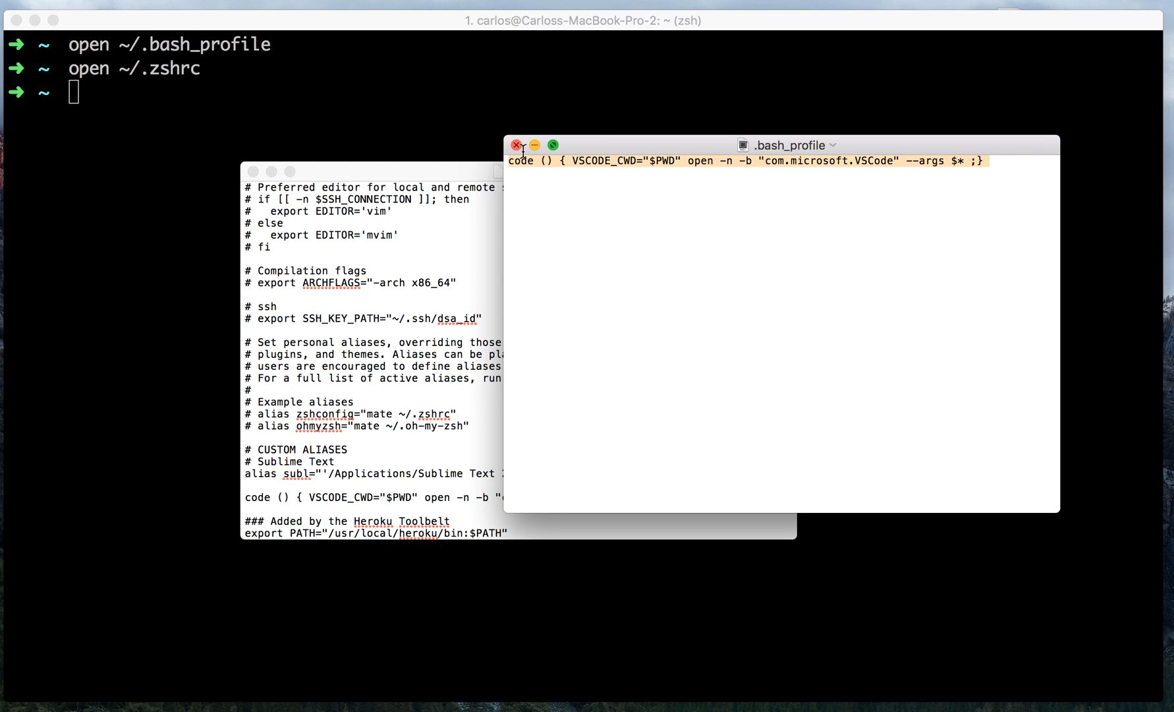
Close .bash_profile saving changes, then close .zshrc, leaving Terminal showing.
{"action": "left_click", "coordinate": [517, 145]}
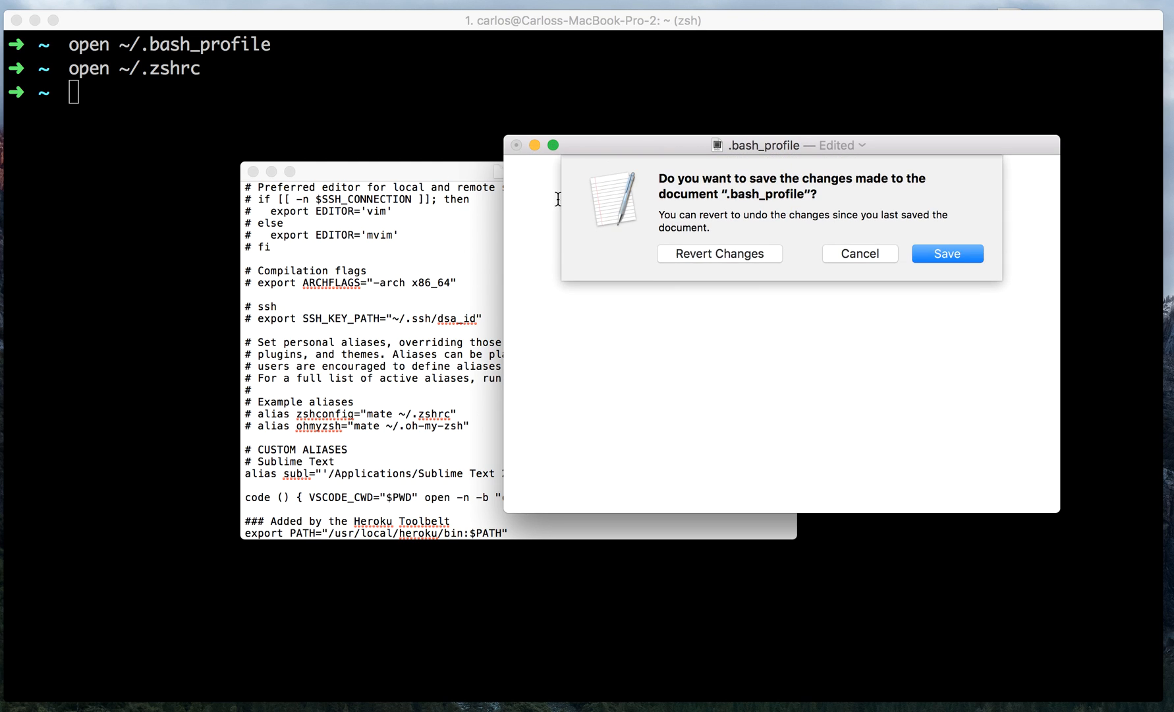
{"action": "left_click", "coordinate": [948, 254]}
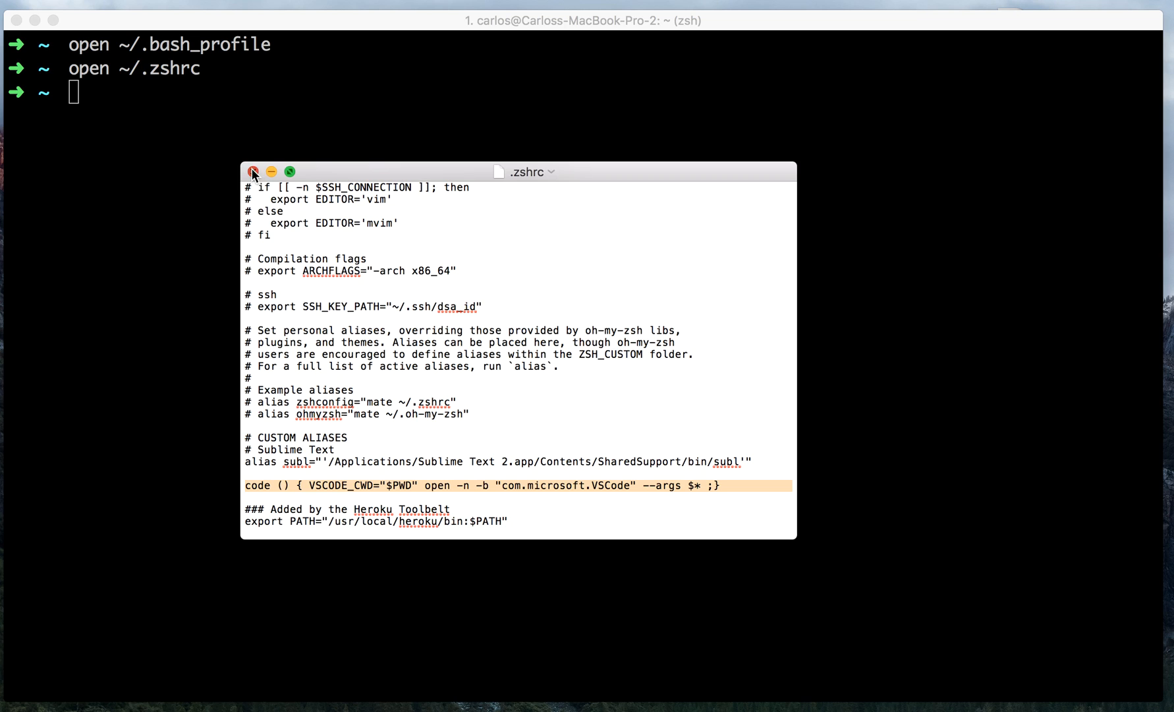
{"action": "left_click", "coordinate": [253, 171]}
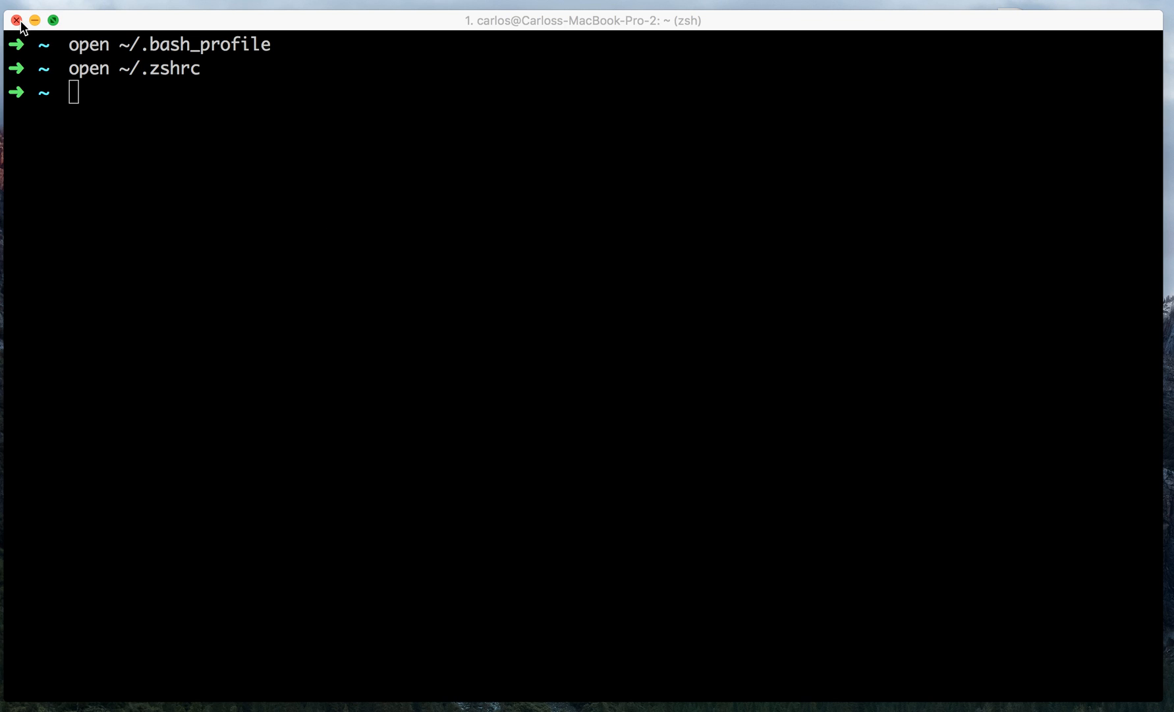
In a fresh Terminal window, run `code .` from the home folder.
{"action": "left_click", "coordinate": [18, 22]}
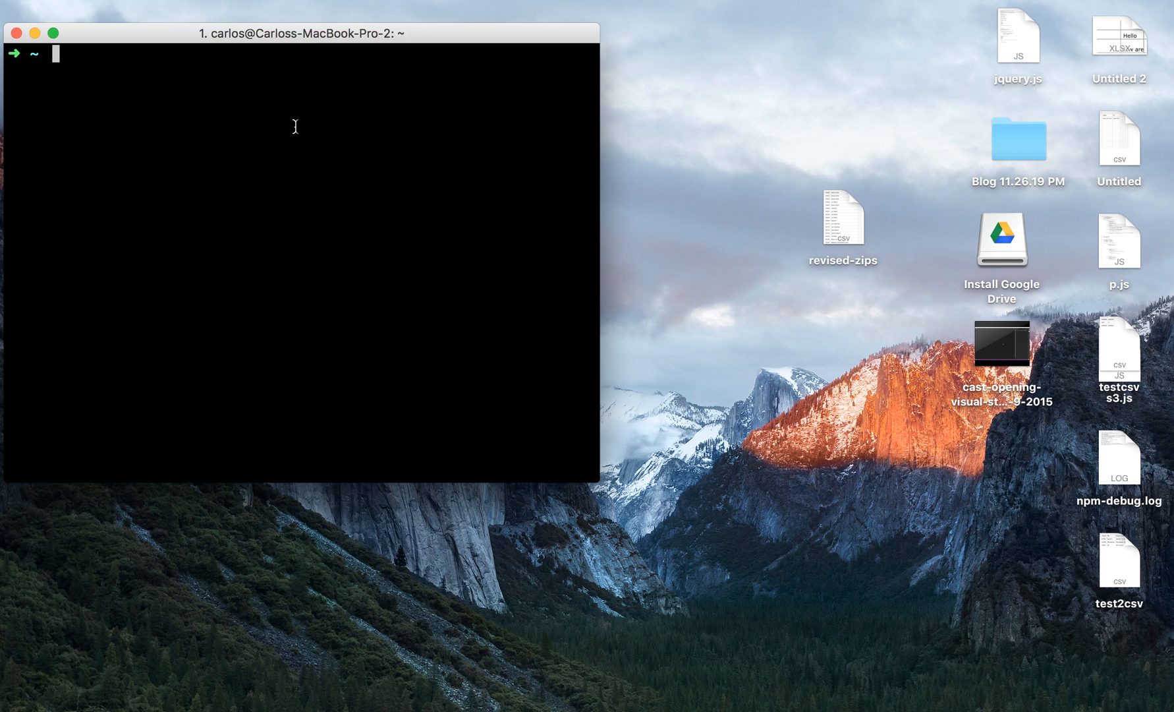
{"action": "type", "text": "code"}
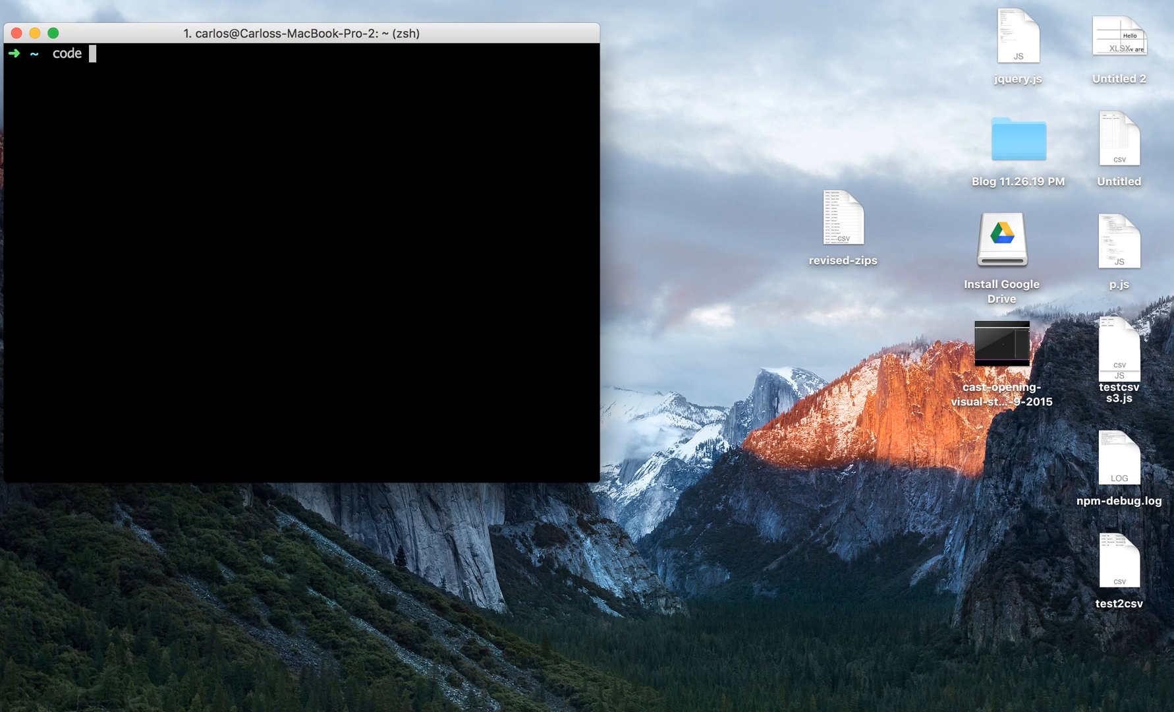
{"action": "type", "text": "."}
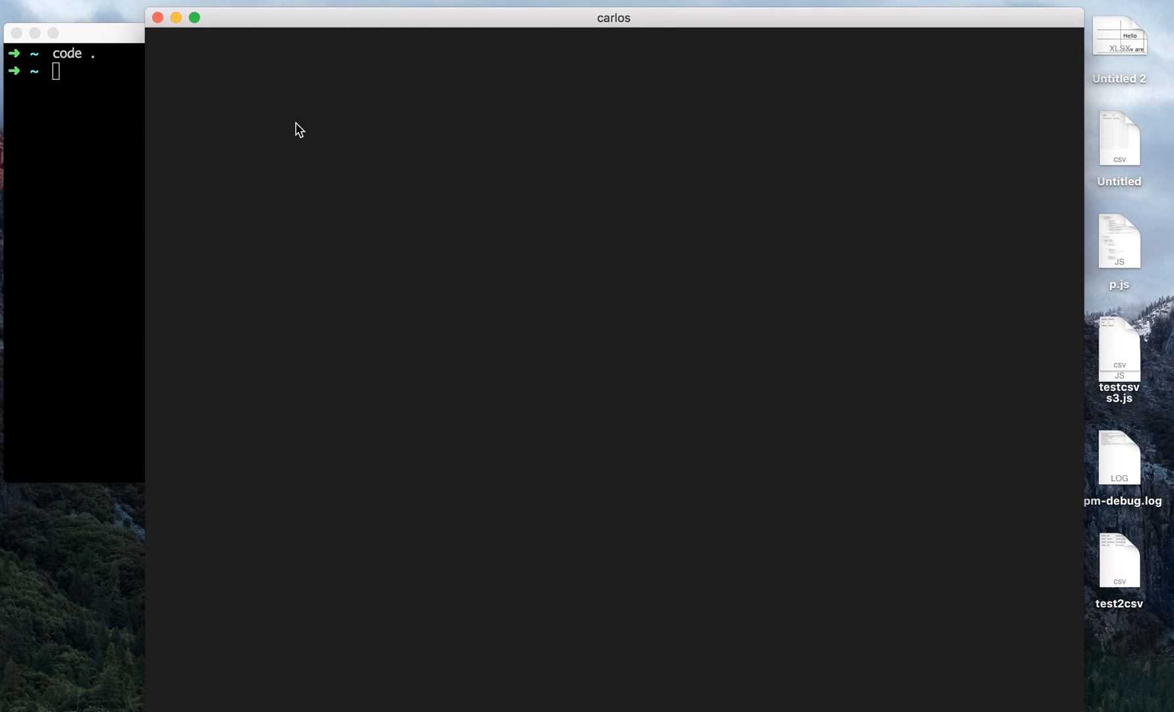
Bring the new VS Code window for the 'carlos' home folder to the front.
{"action": "left_click", "coordinate": [1062, 57]}
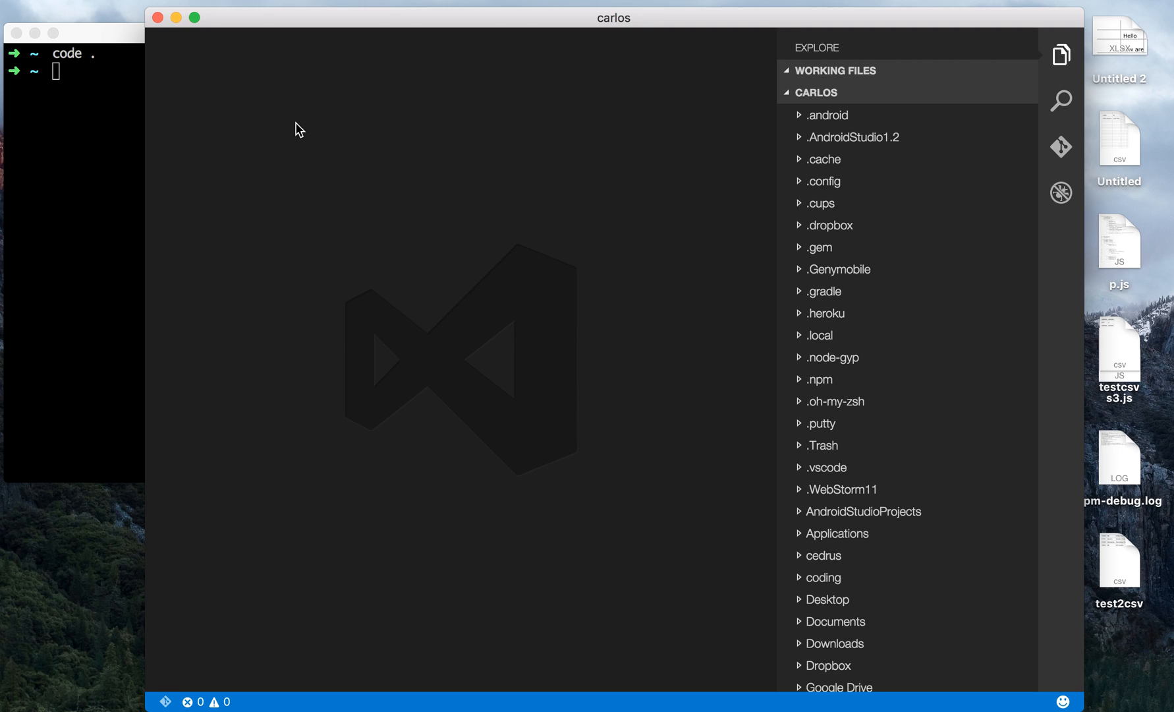
{"action": "mouse_move", "coordinate": [235, 59]}
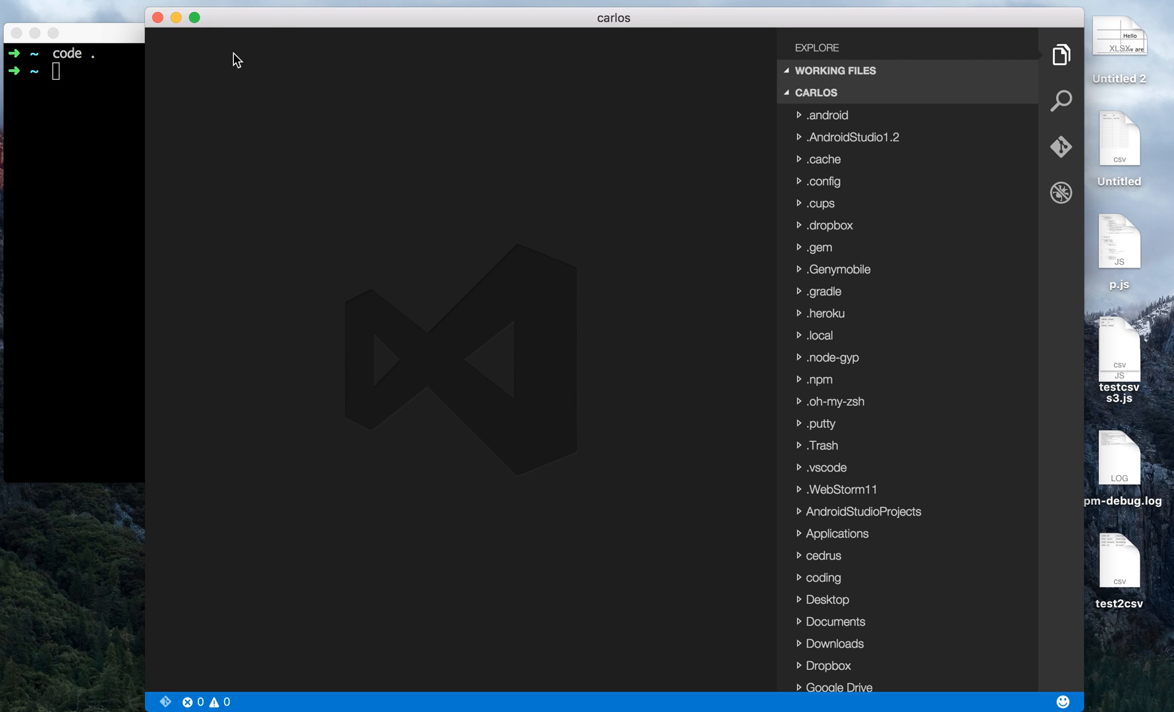
{"action": "mouse_move", "coordinate": [111, 92]}
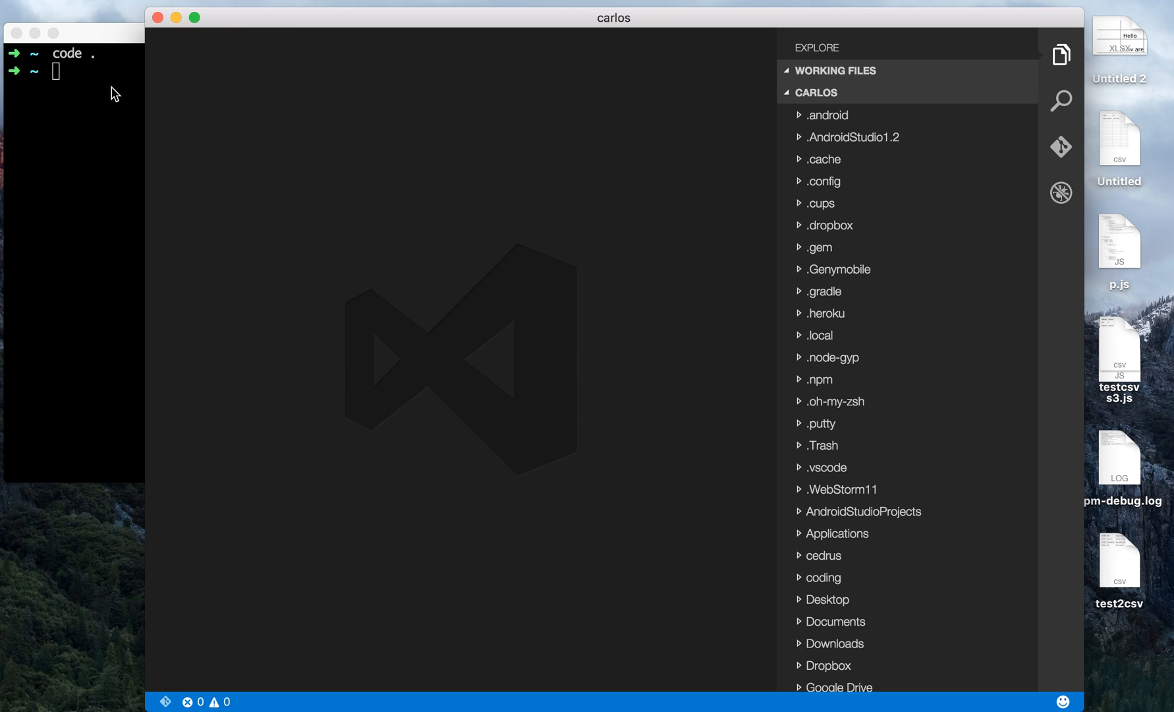